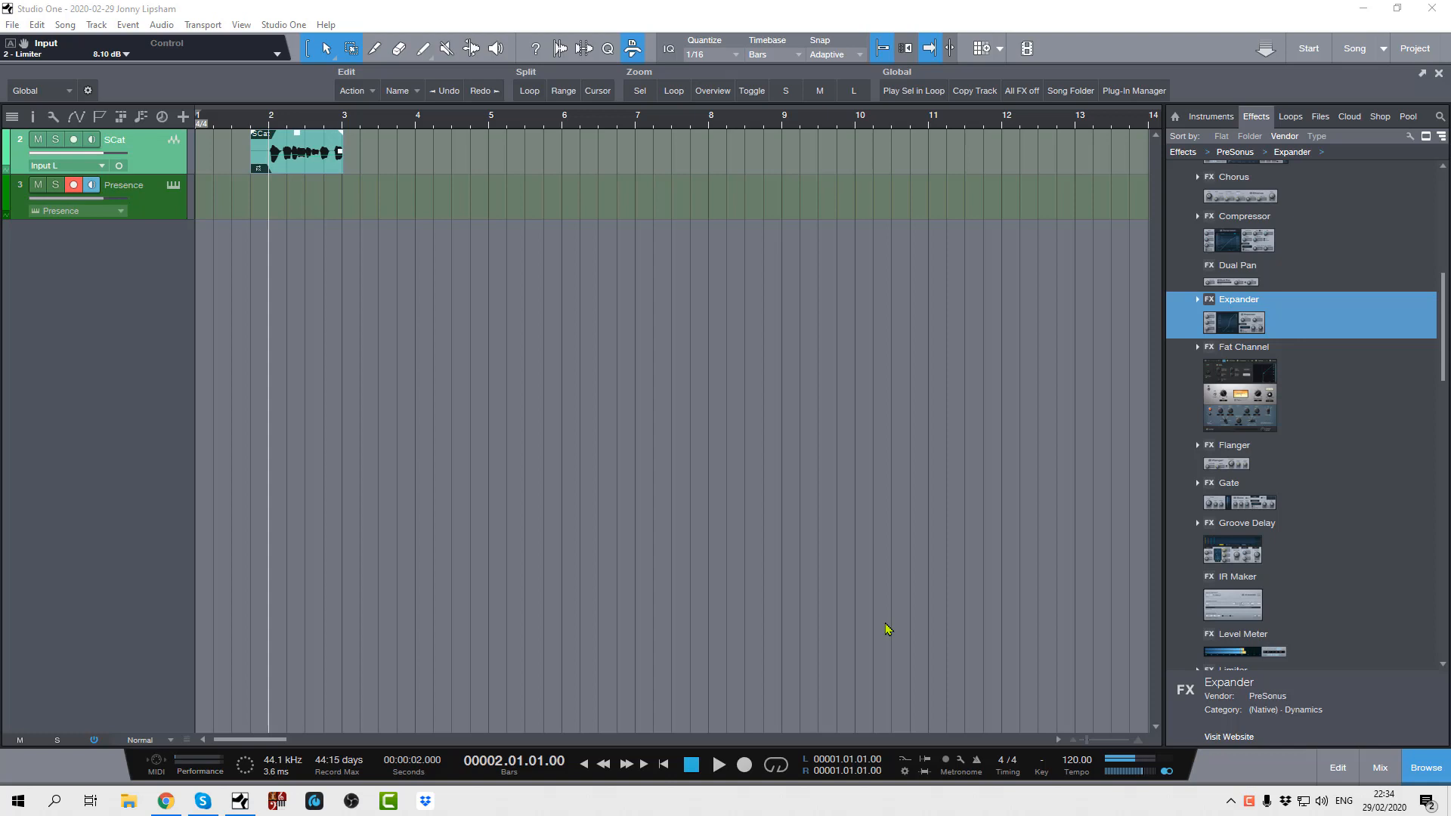
pyautogui.moveTo(596, 365)
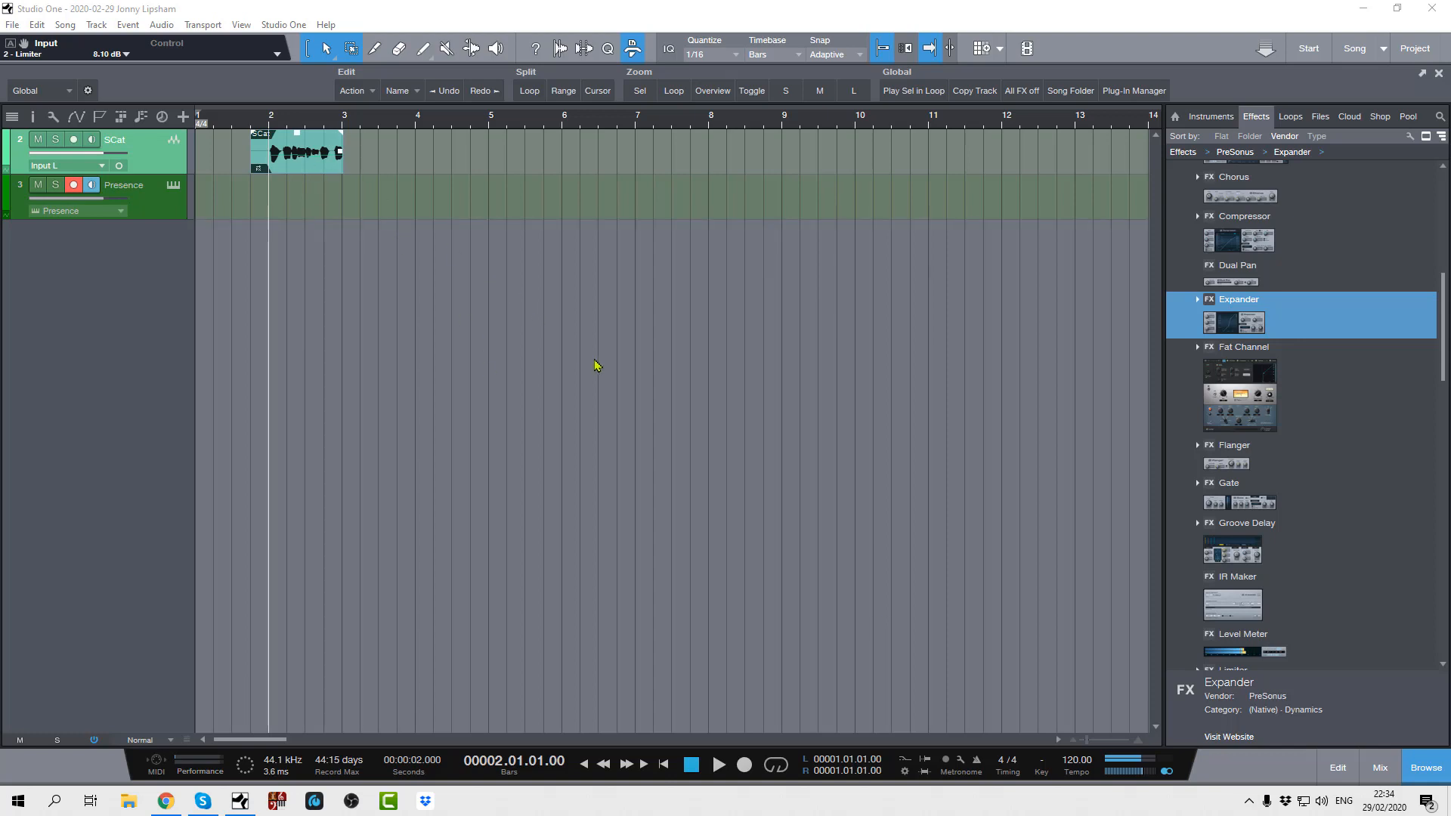
# Audition the scat vocal, then open the SCat audio event with Edit with Melodyne
pyautogui.click(720, 765)
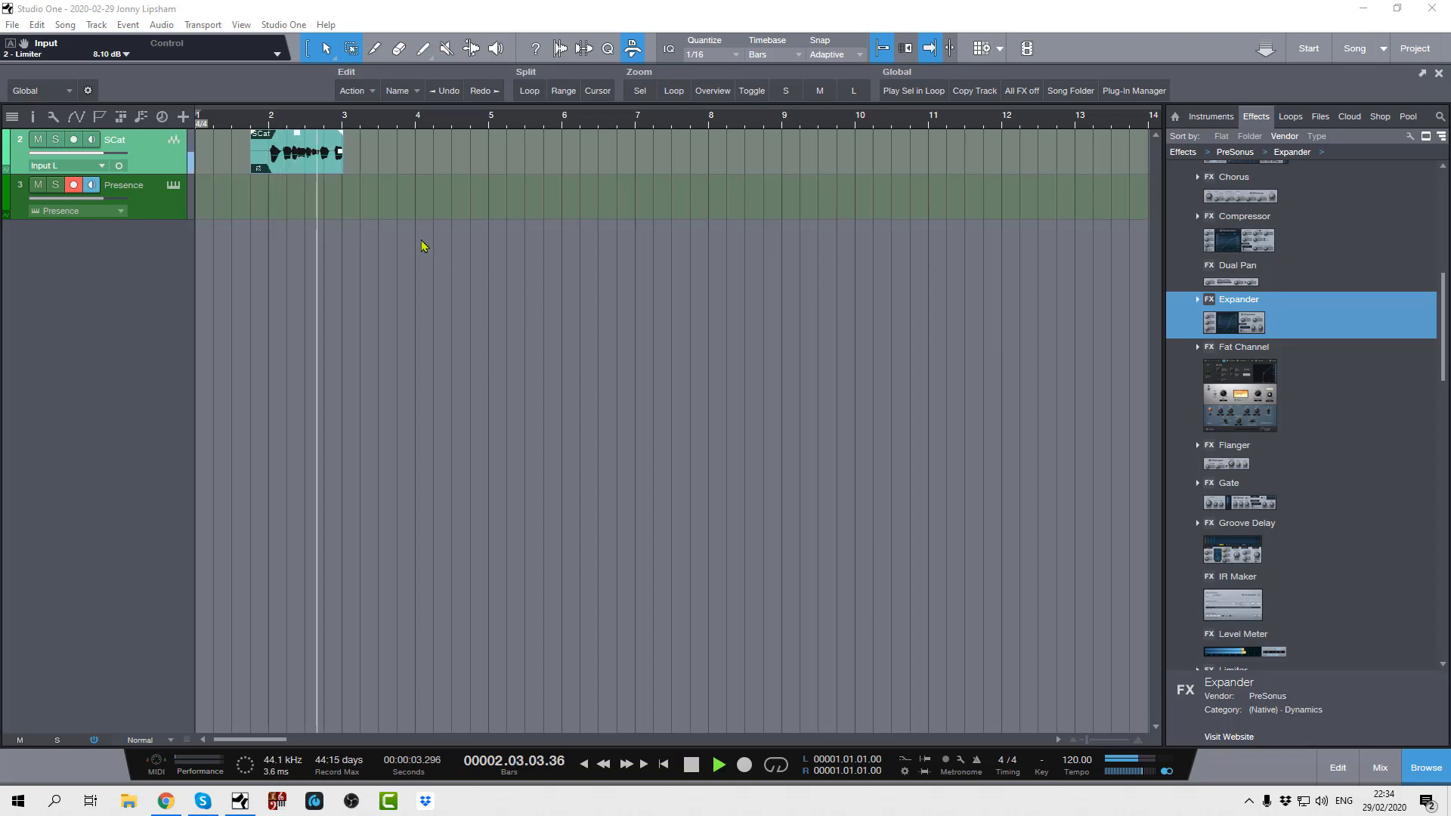
pyautogui.click(691, 765)
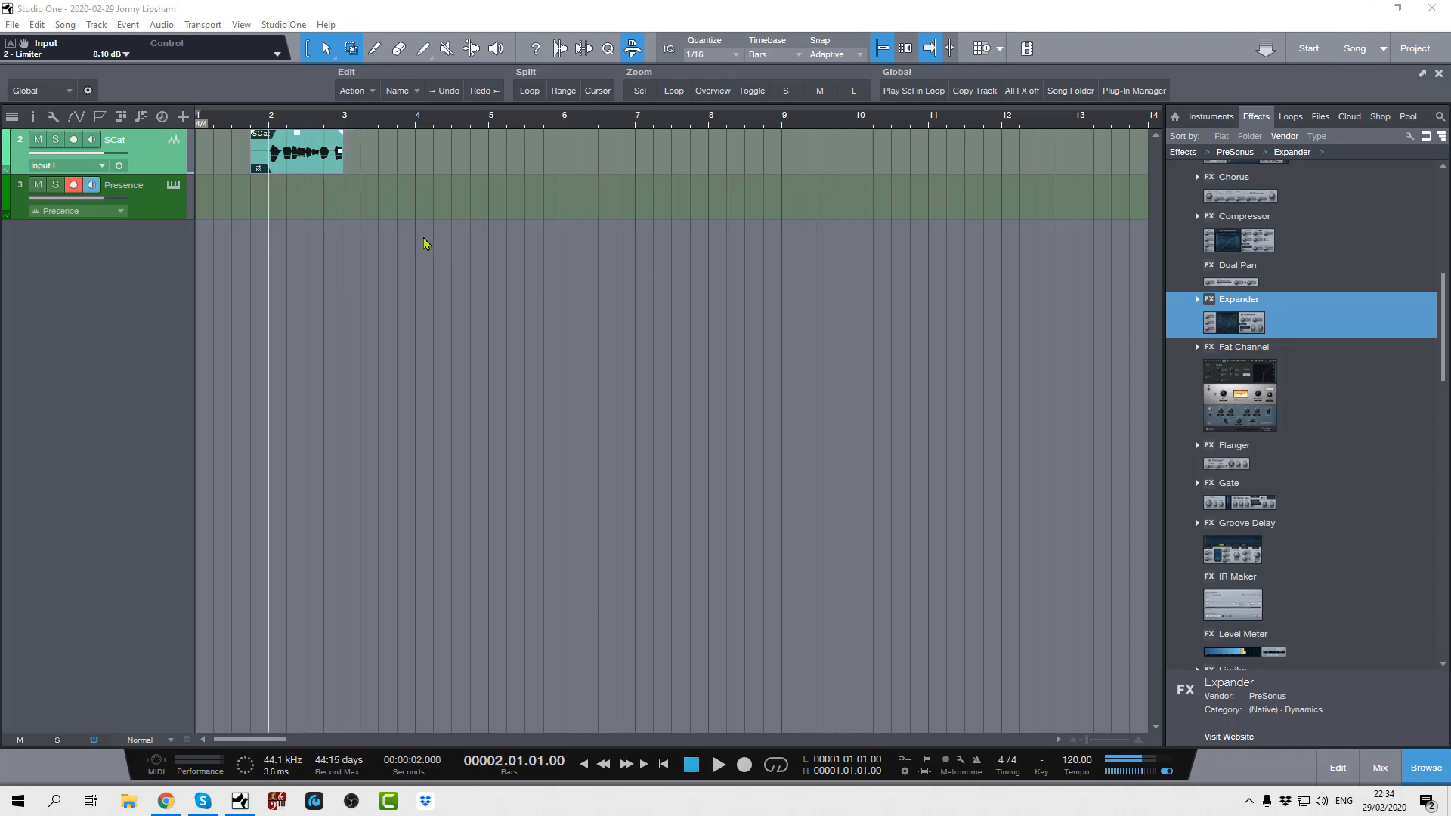
pyautogui.moveTo(305, 173)
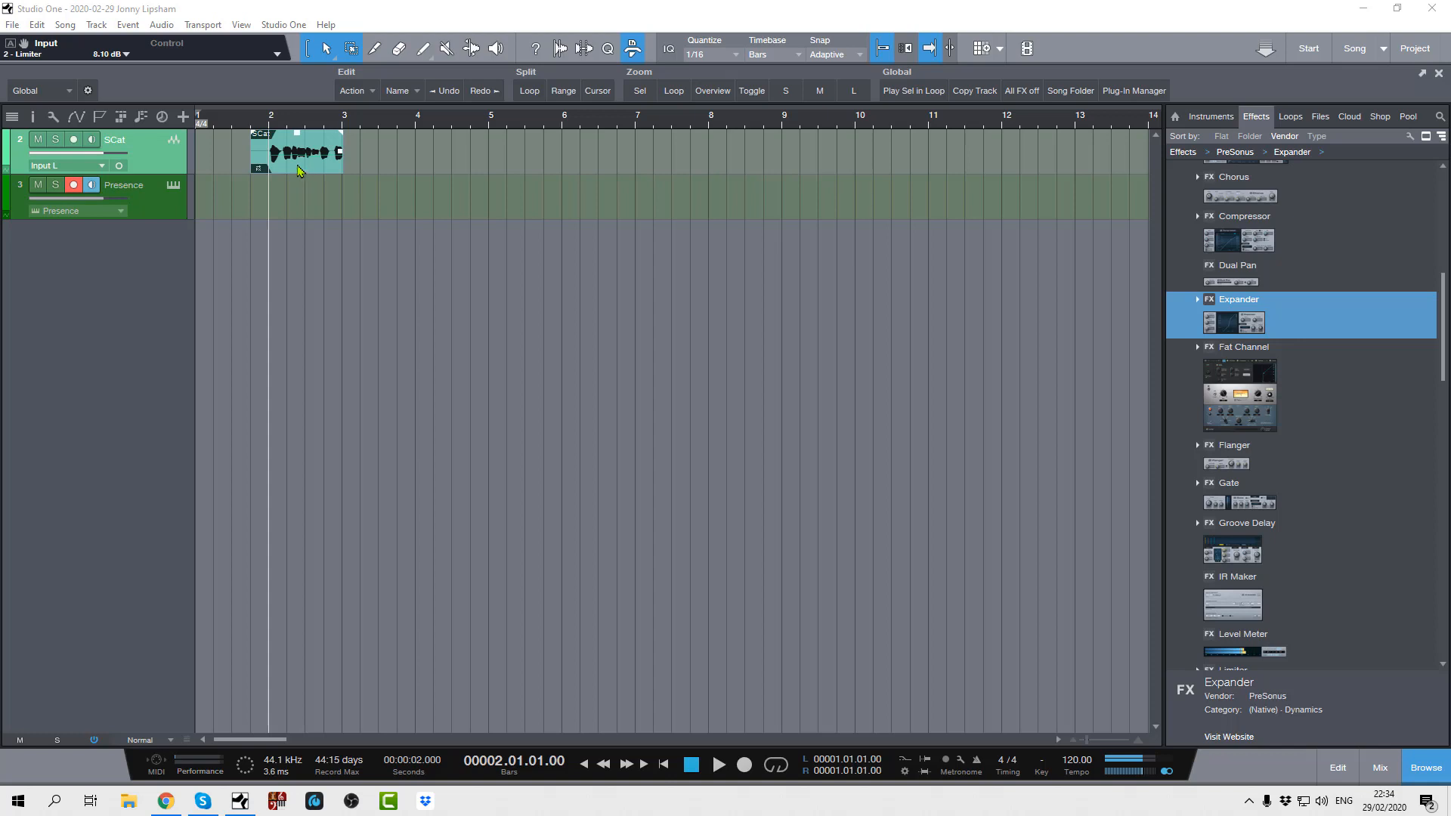
pyautogui.rightClick(300, 153)
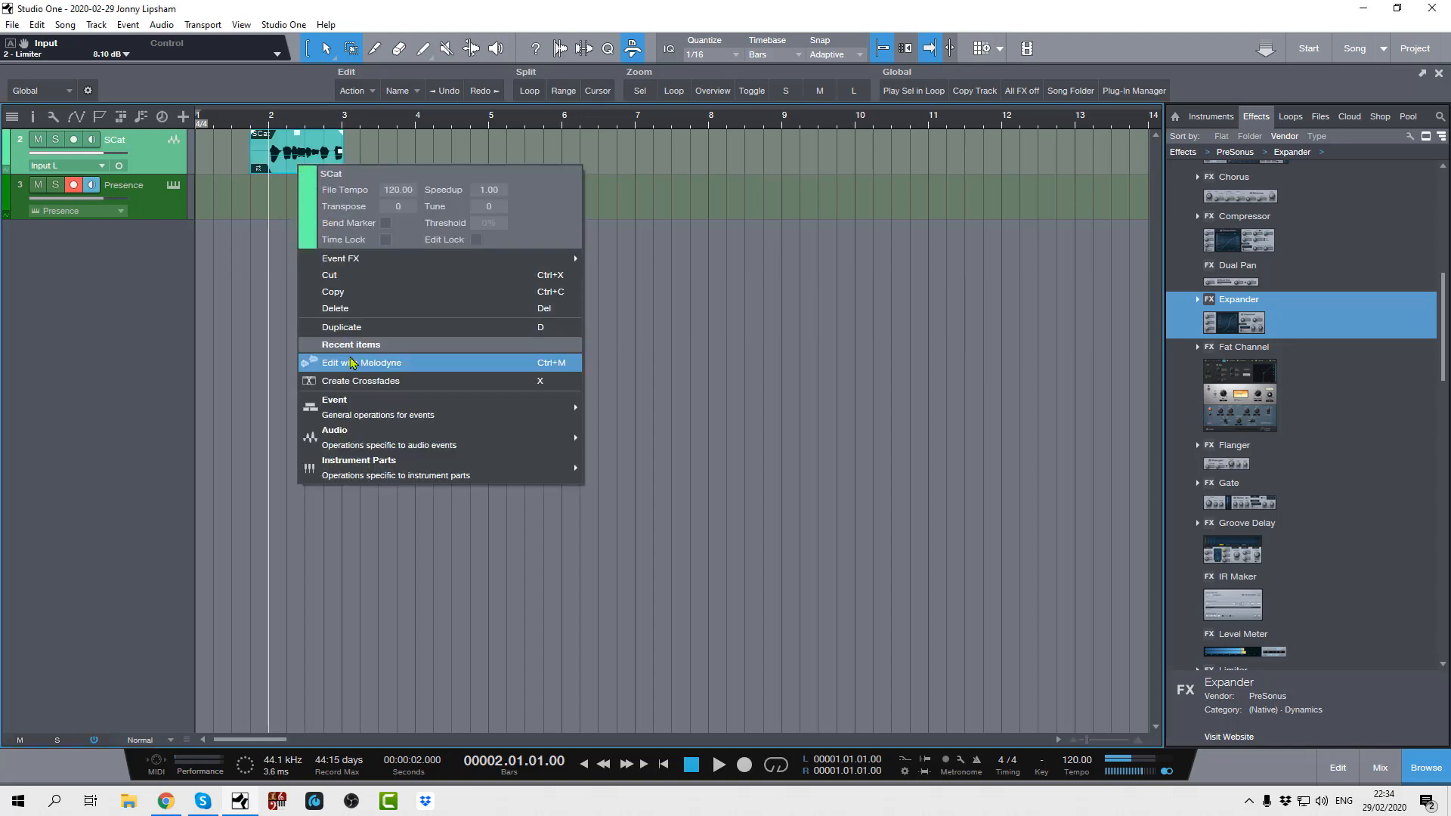
pyautogui.moveTo(375, 363)
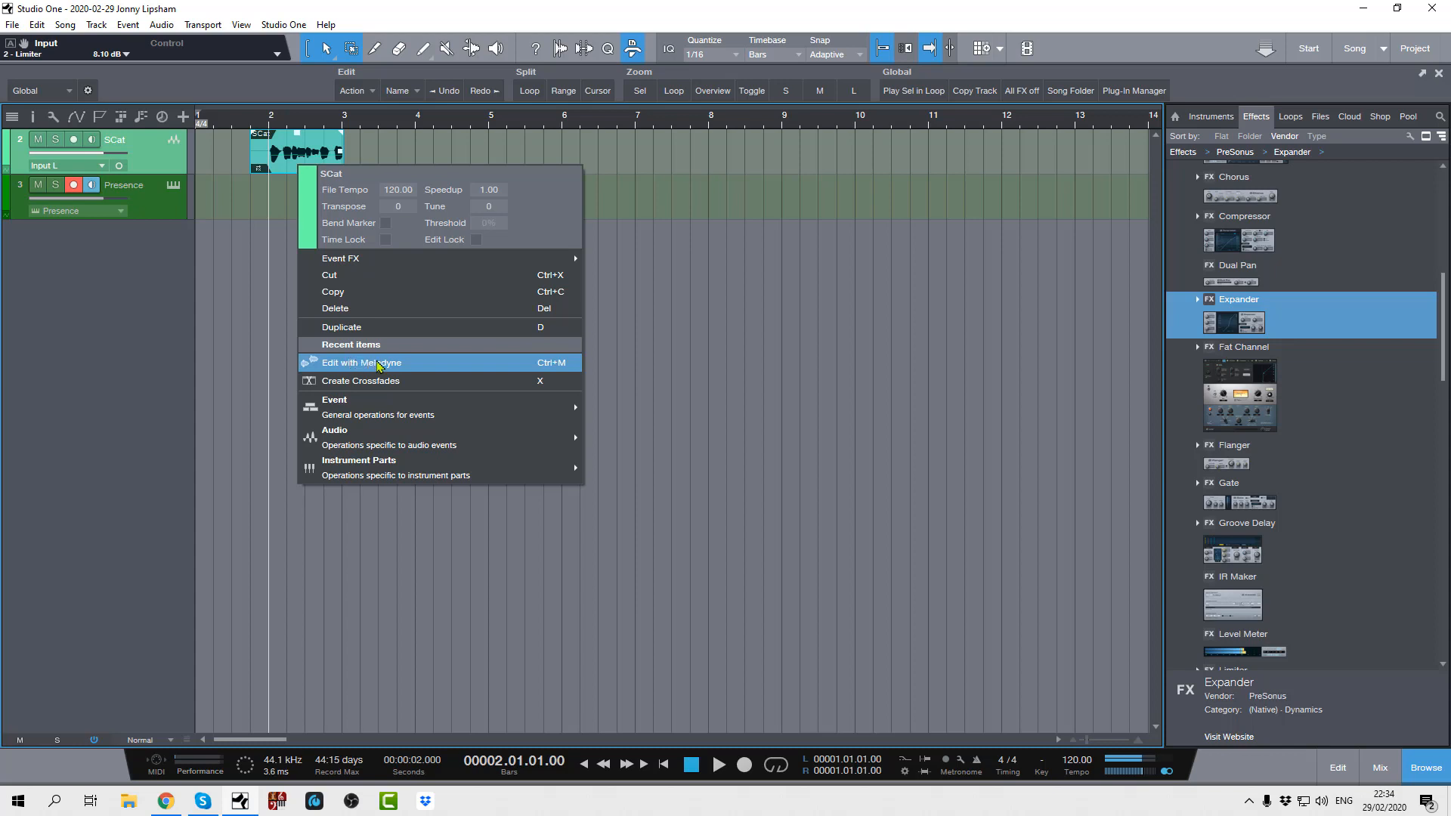
pyautogui.click(361, 361)
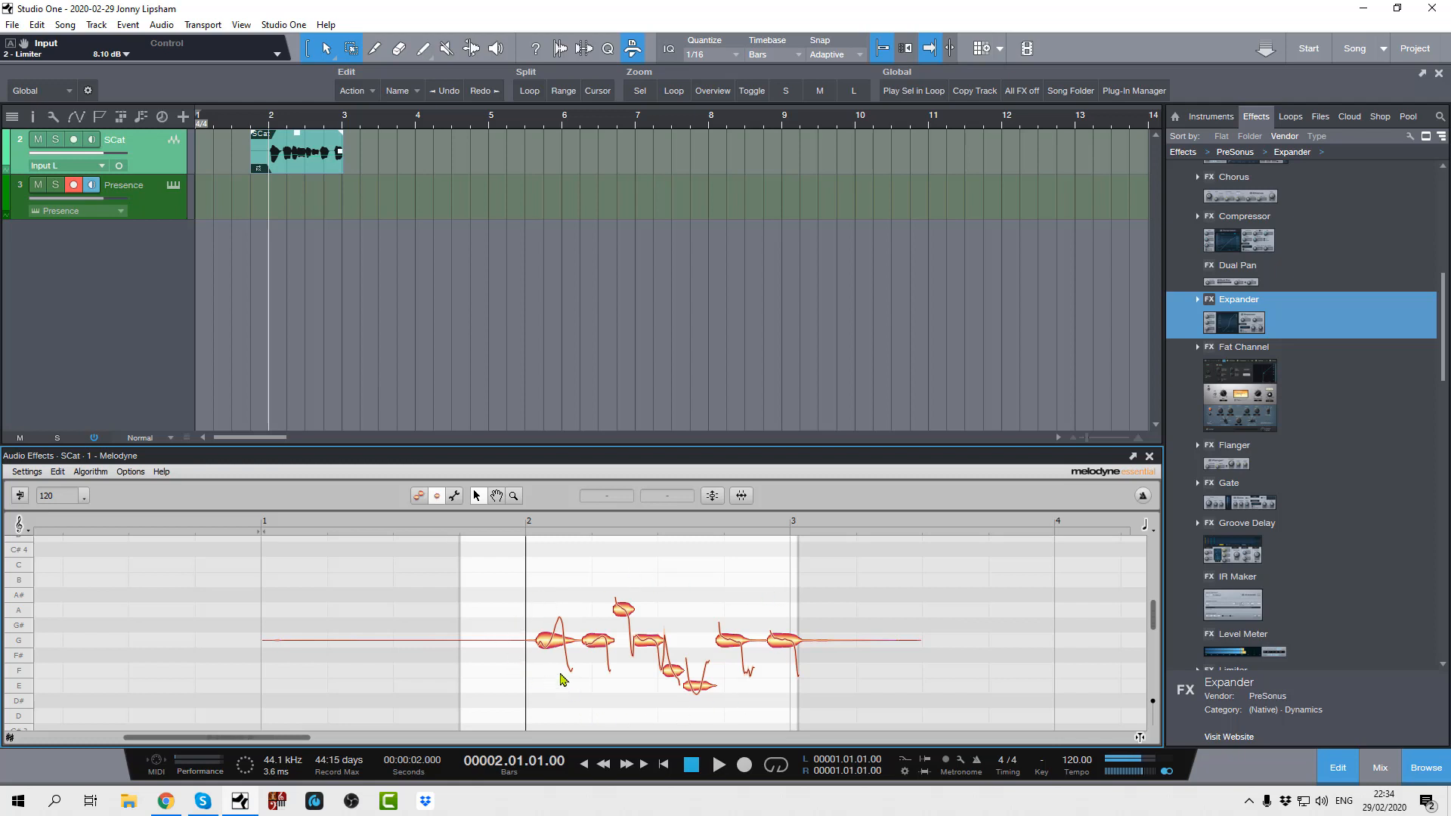
pyautogui.moveTo(674, 649)
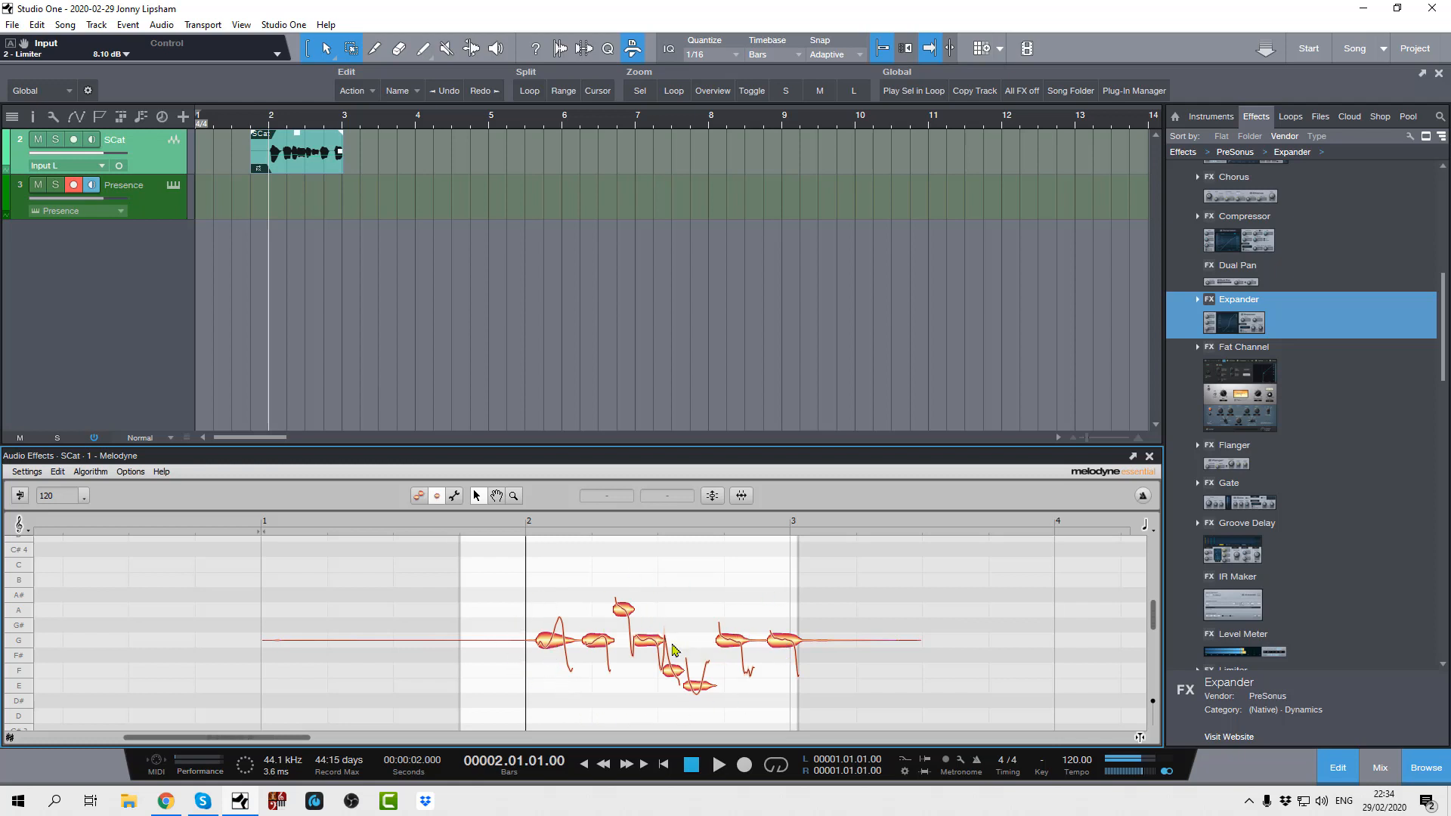
pyautogui.moveTo(663, 612)
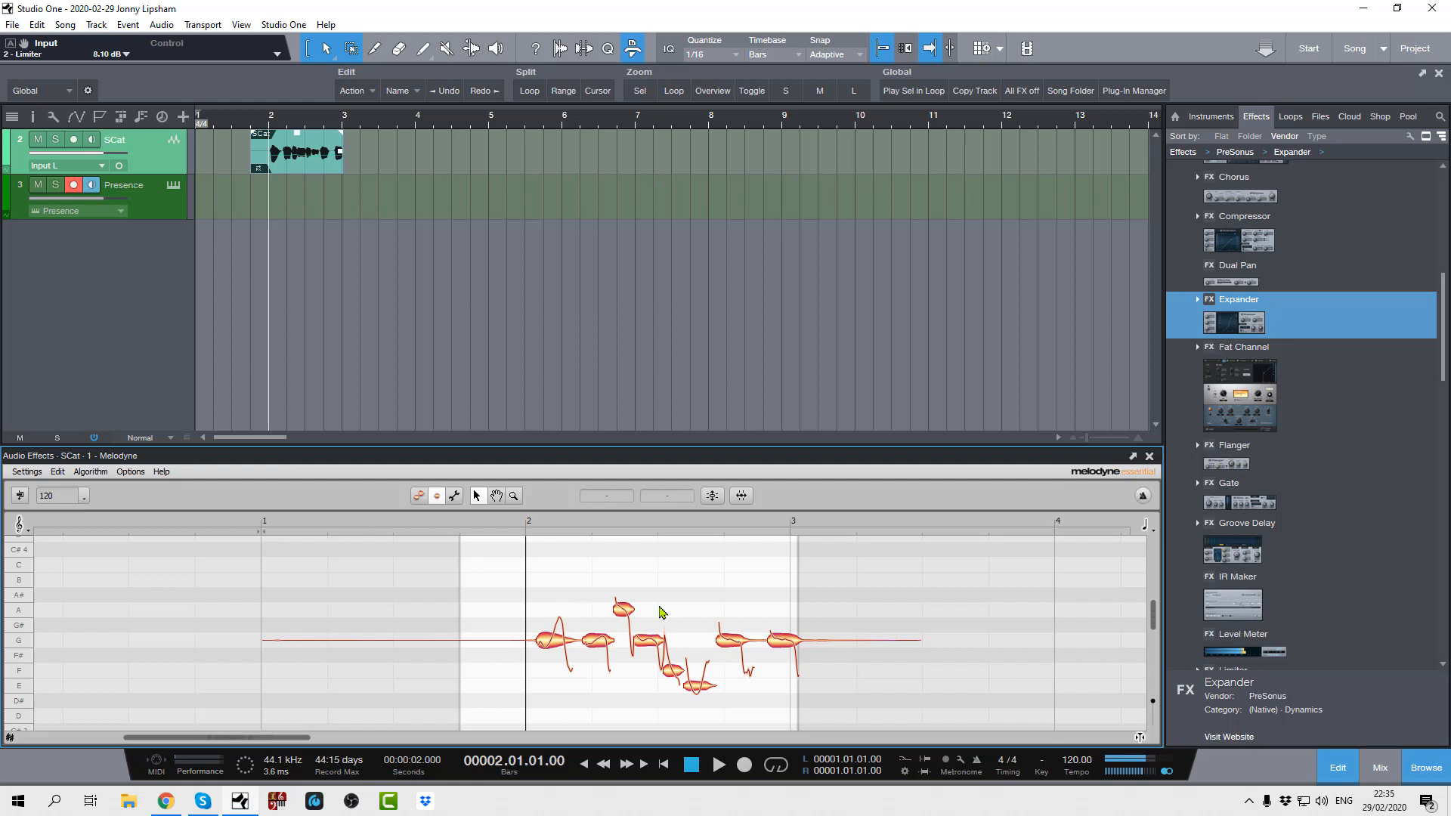
pyautogui.moveTo(601, 629)
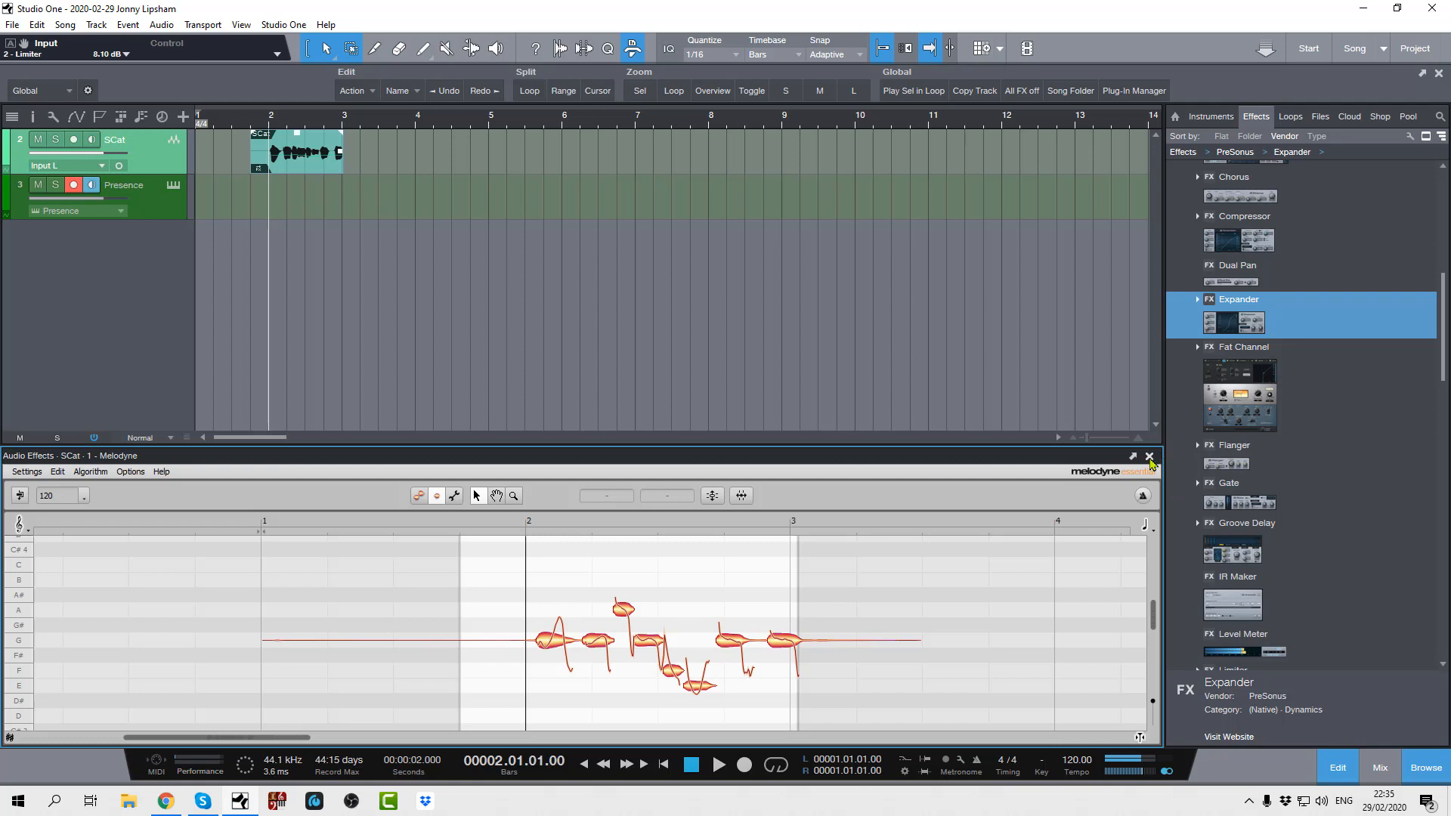
# Close the Melodyne editor and the Presence Trumpet Full instrument window
pyautogui.click(1152, 455)
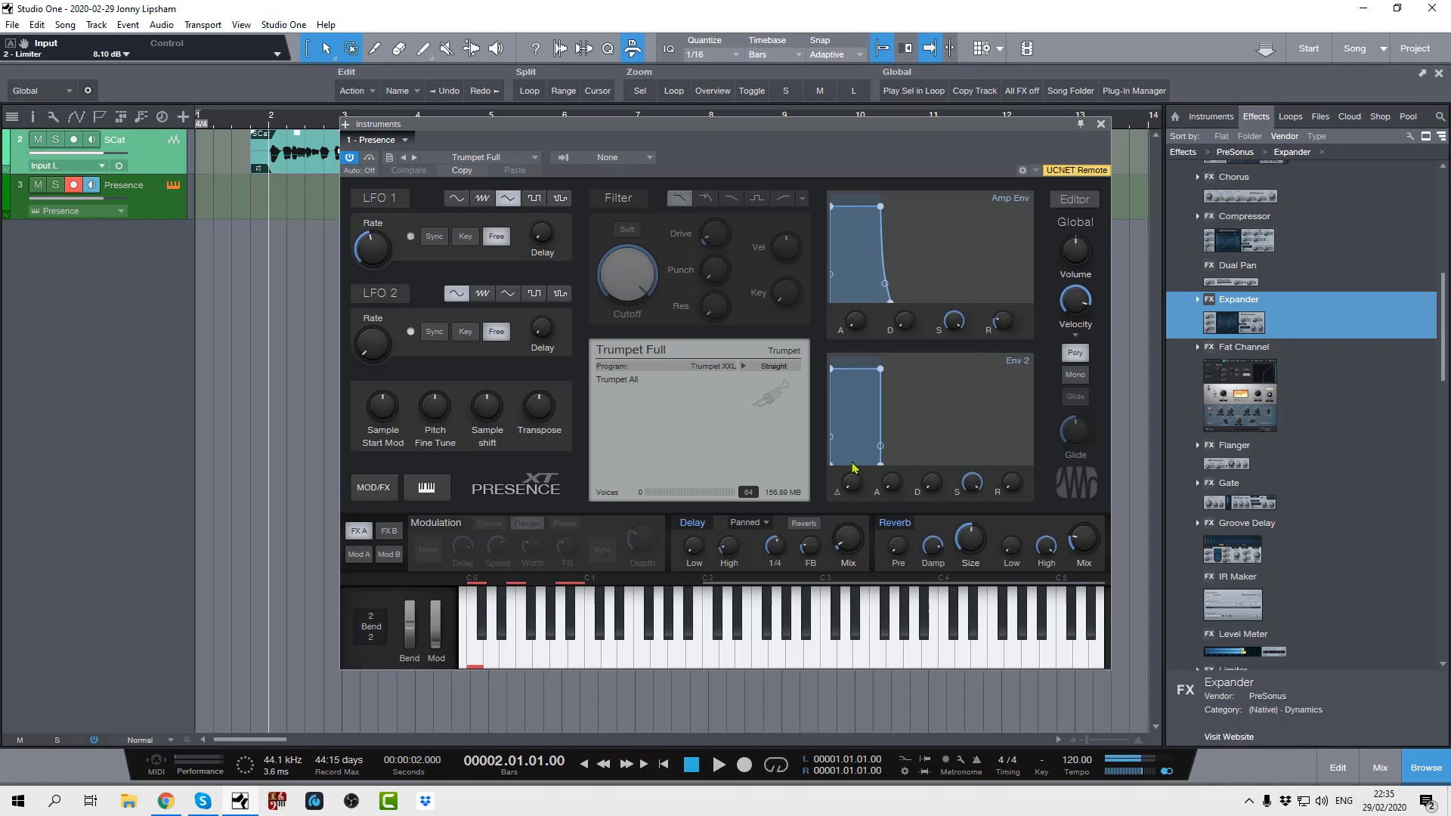
pyautogui.moveTo(893, 466)
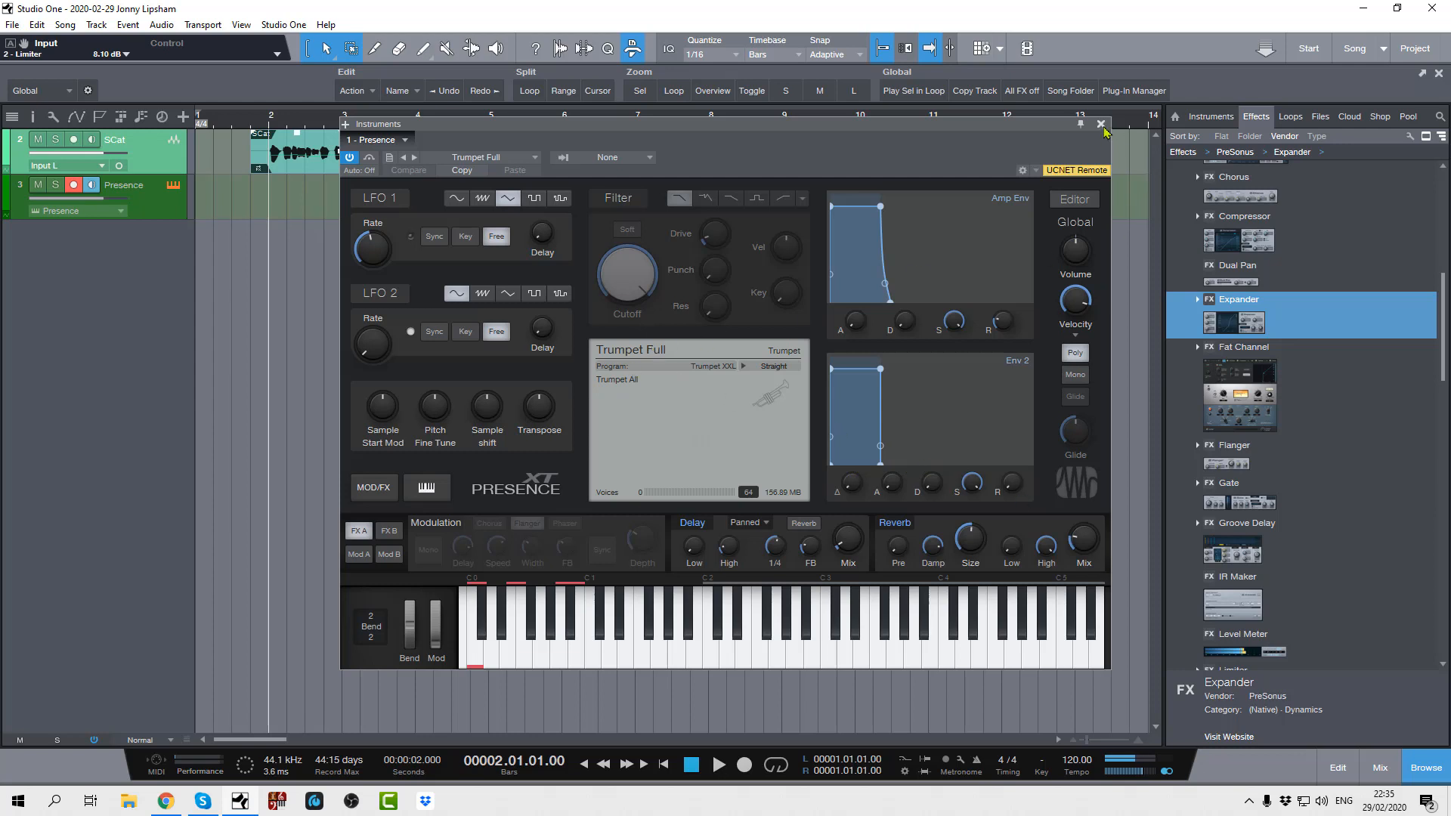
pyautogui.click(1101, 123)
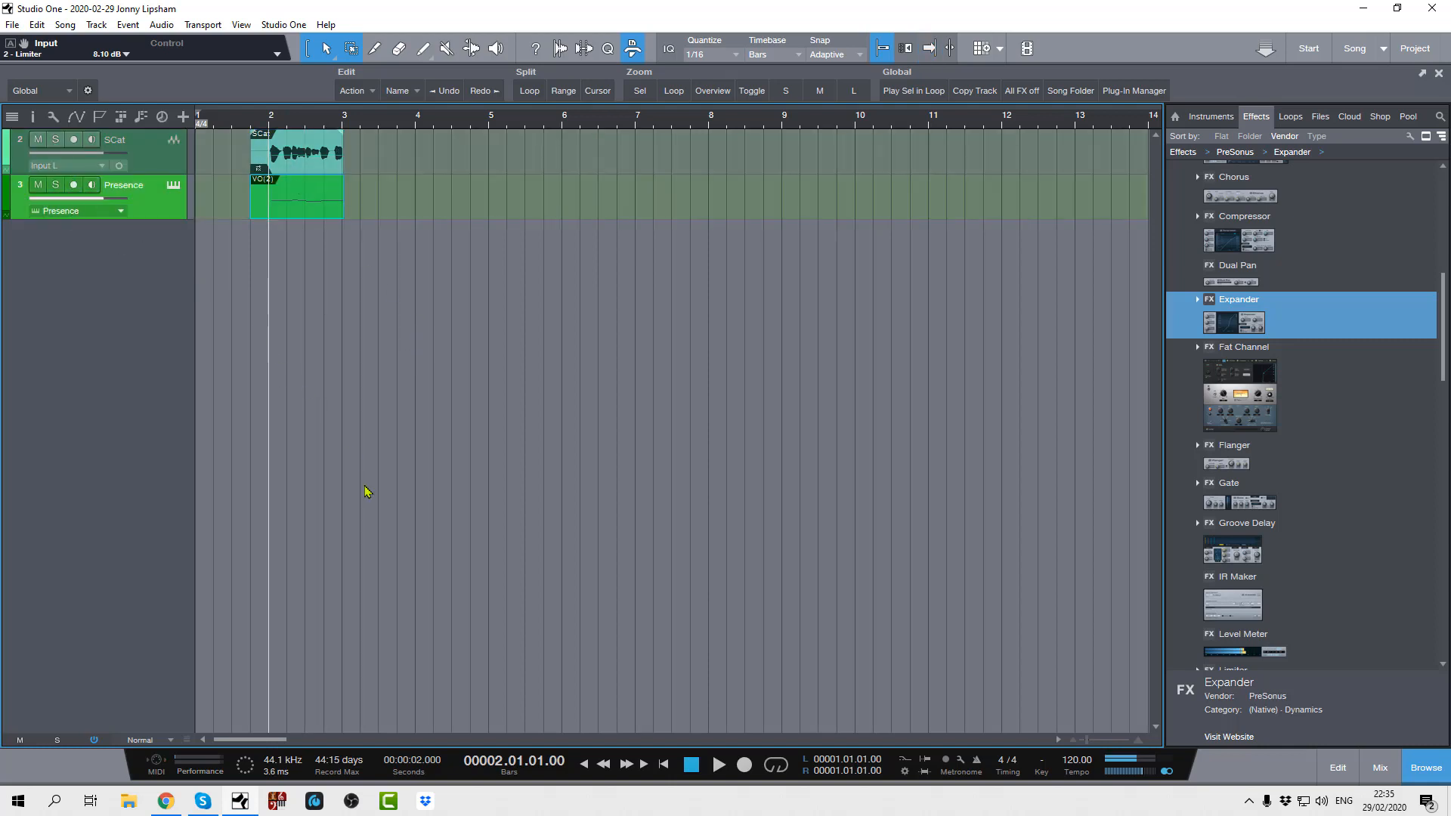
# Audition the song, then drag the Presence MIDI part's right edge out to bar 4
pyautogui.click(719, 764)
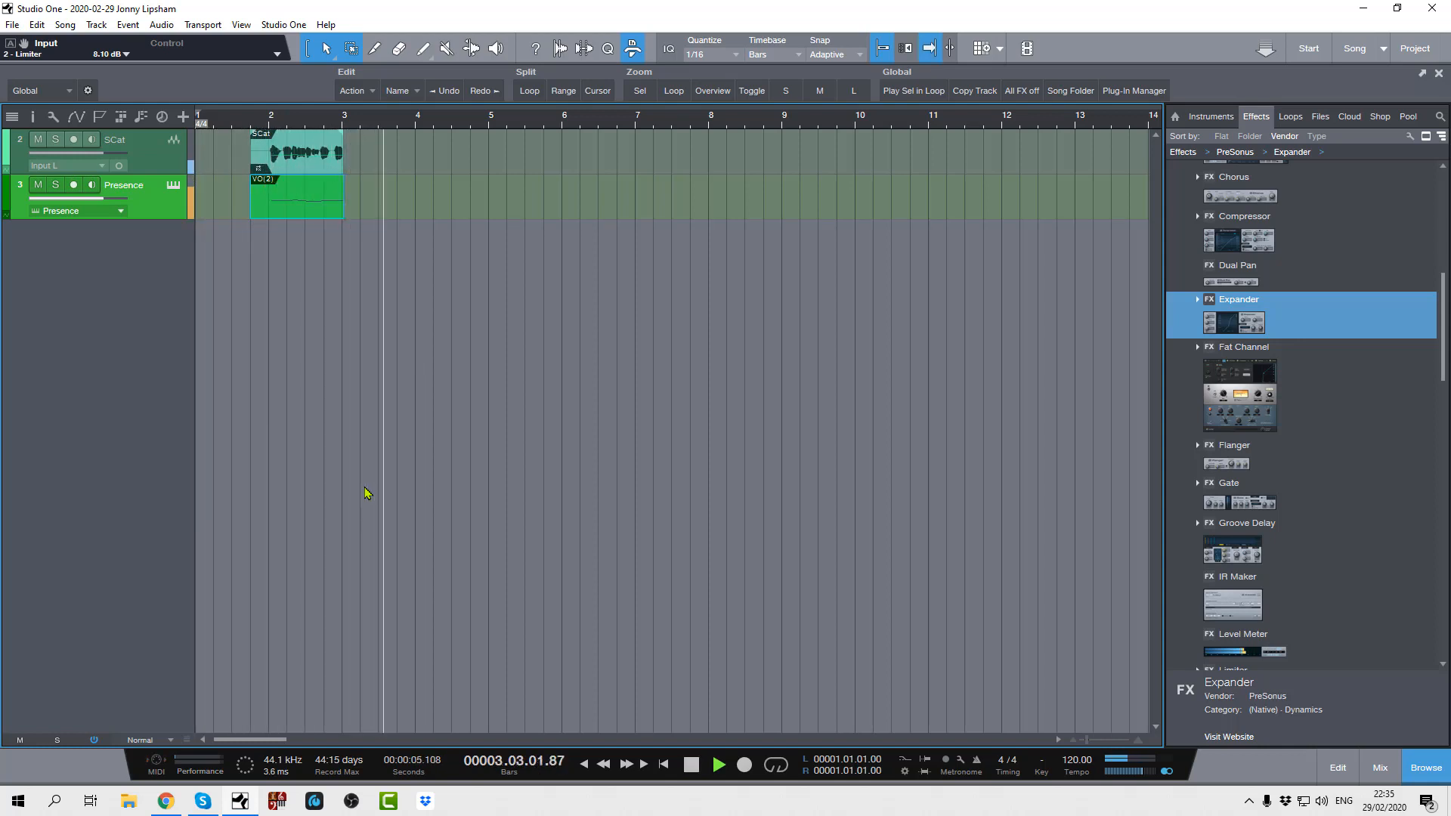
pyautogui.click(691, 765)
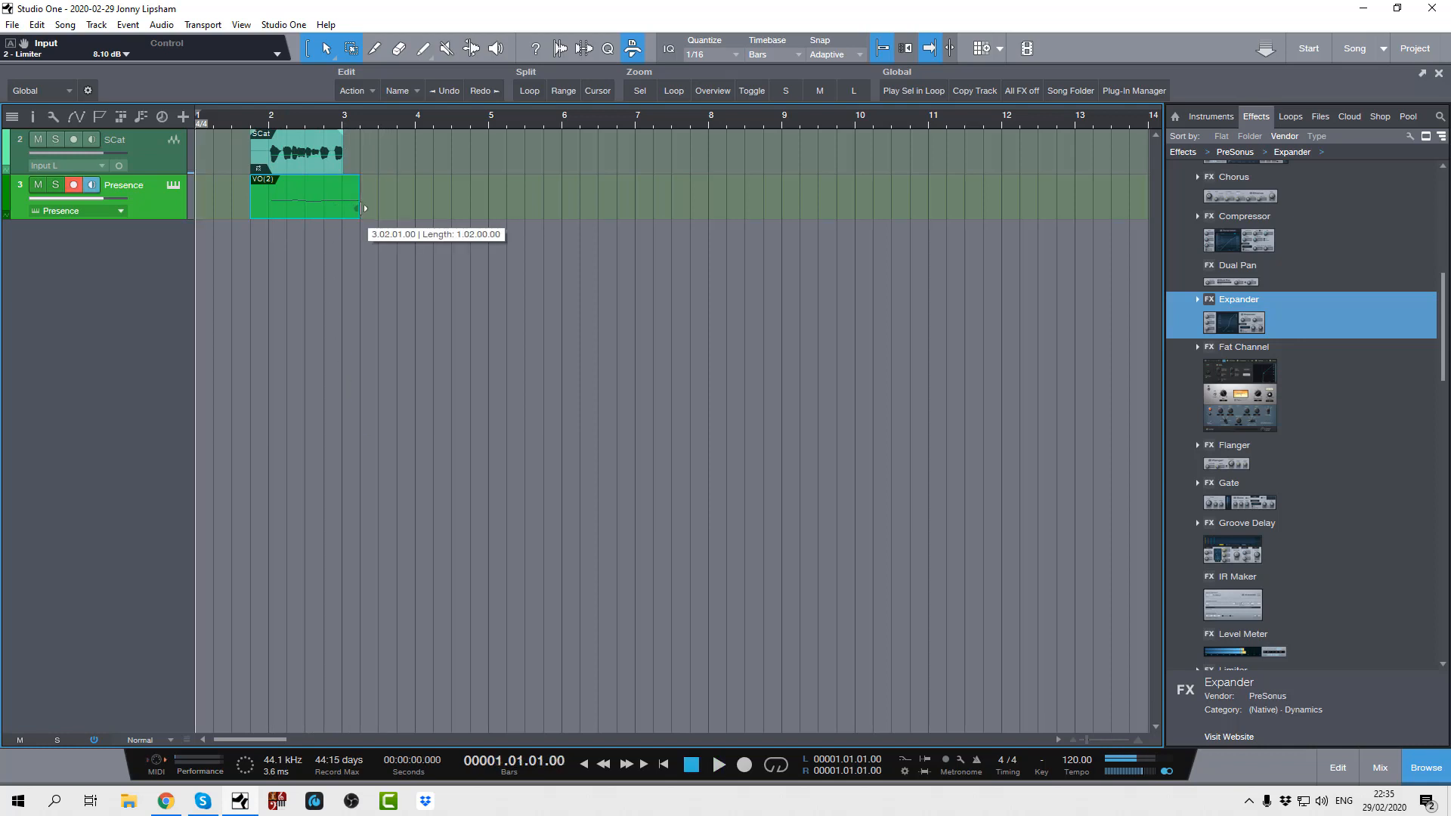
pyautogui.moveTo(361, 209); pyautogui.dragTo(414, 196)
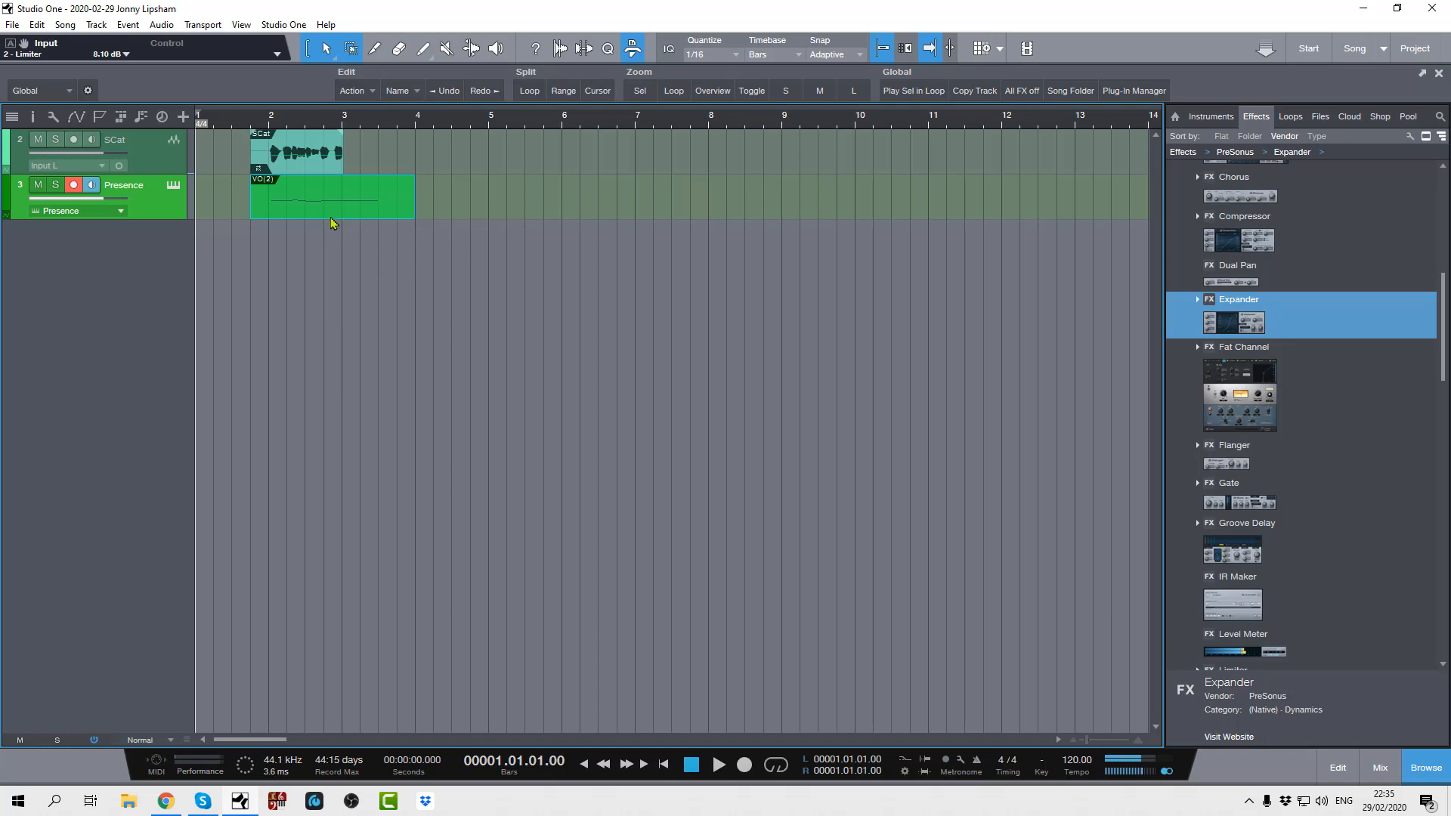
# Open the trumpet part in the Note Editor, shorten its long notes, and audition the result
pyautogui.doubleClick(331, 197)
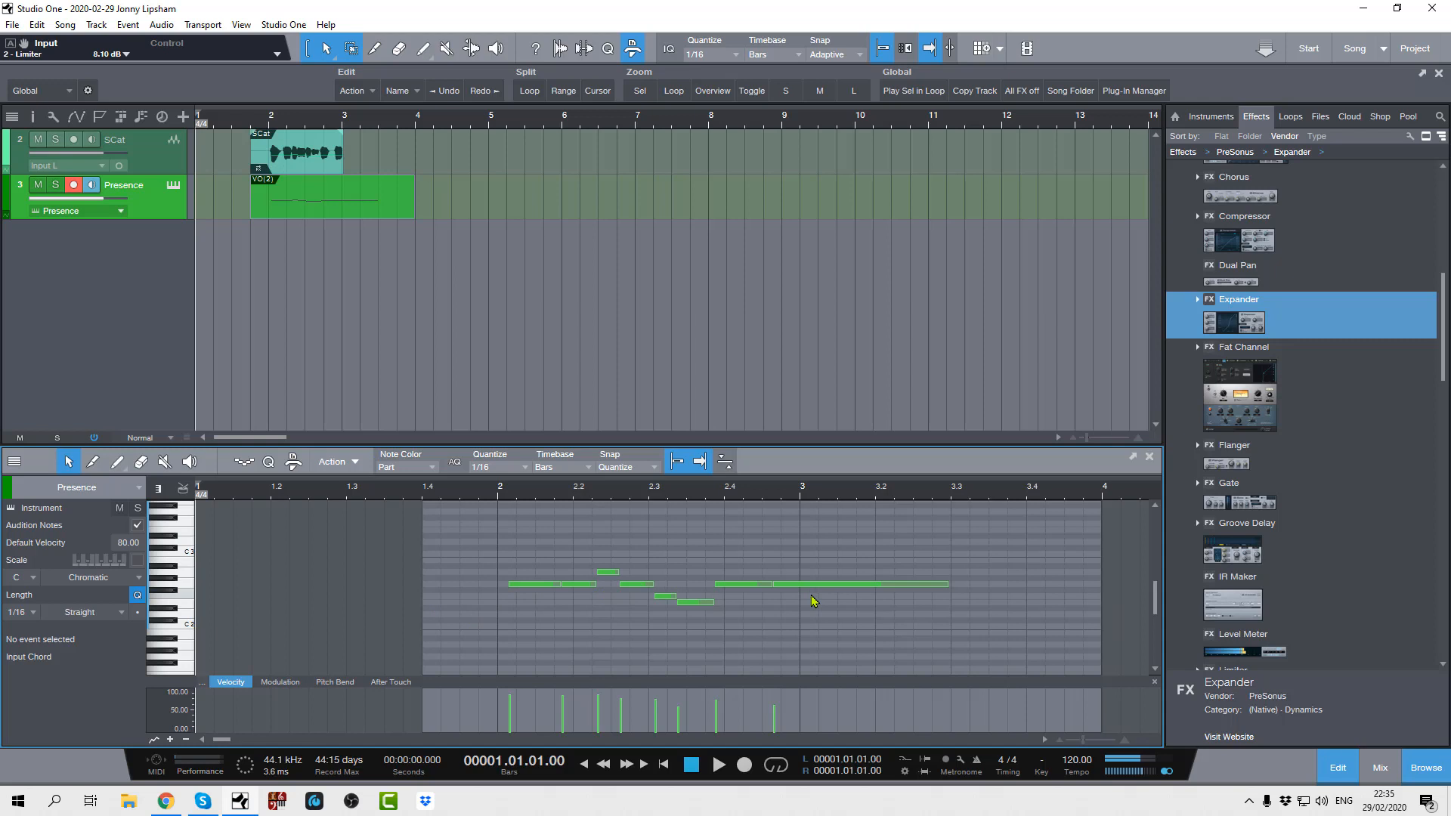
pyautogui.moveTo(558, 595)
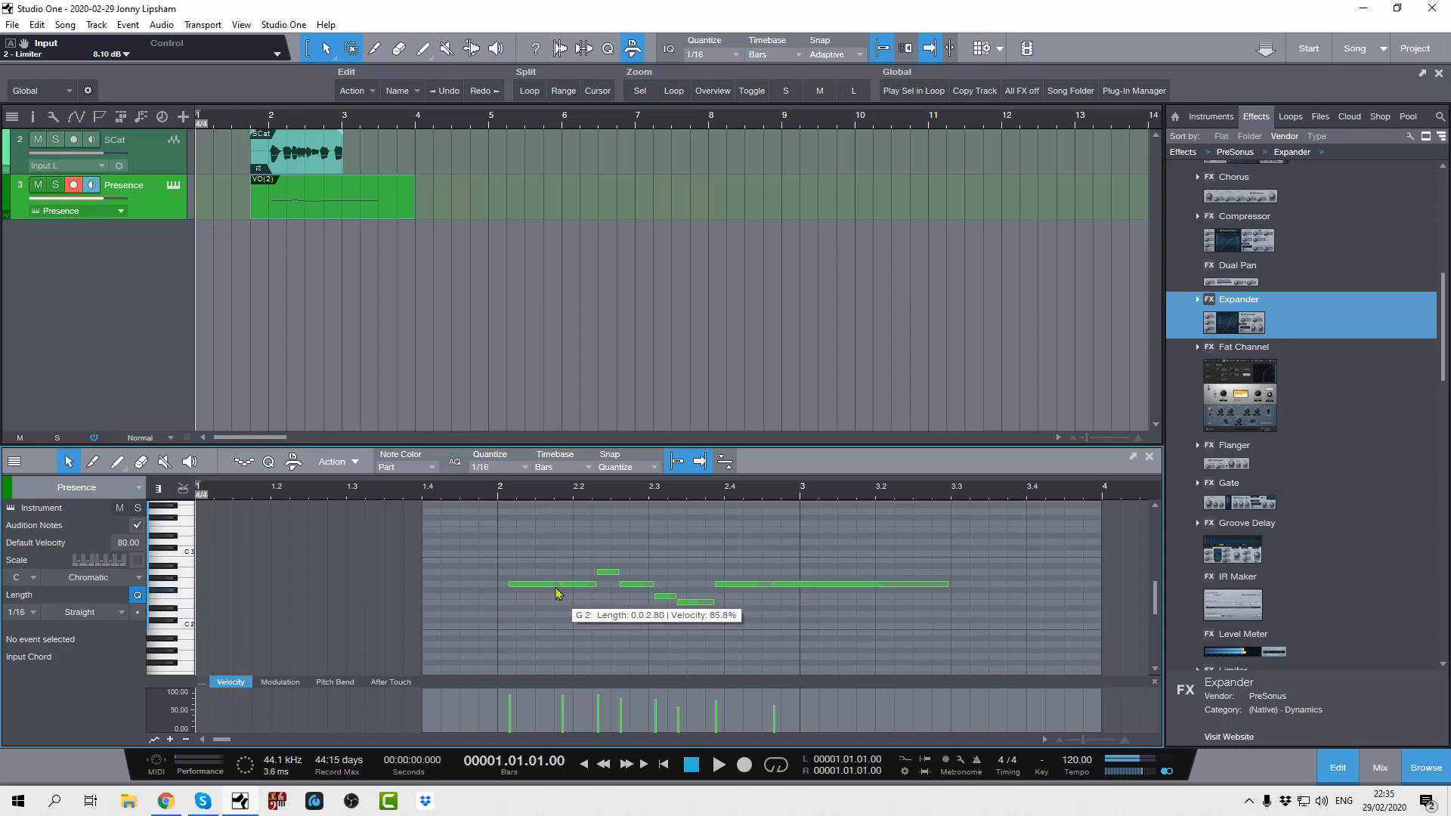
pyautogui.click(537, 583)
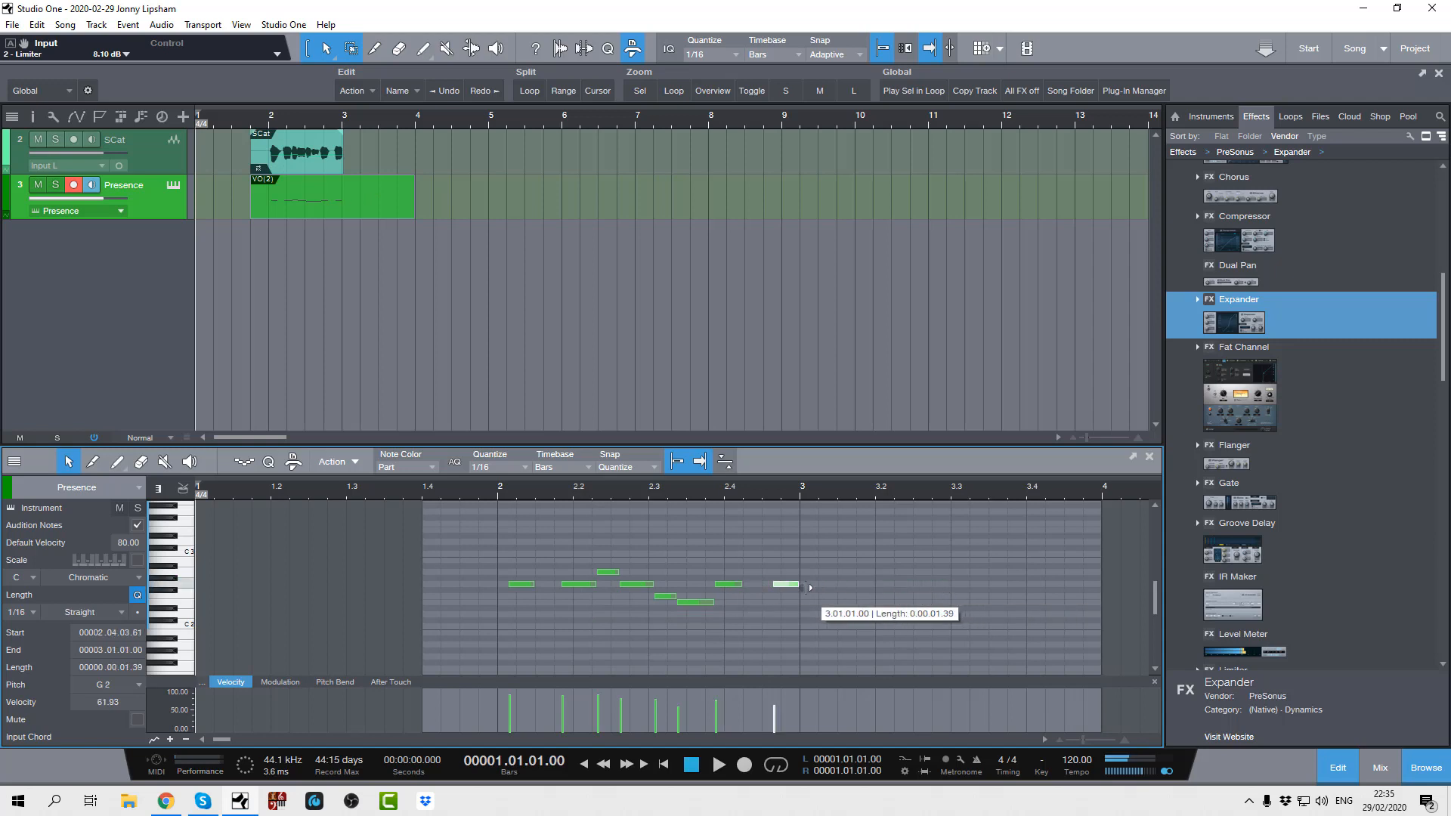
pyautogui.moveTo(825, 600)
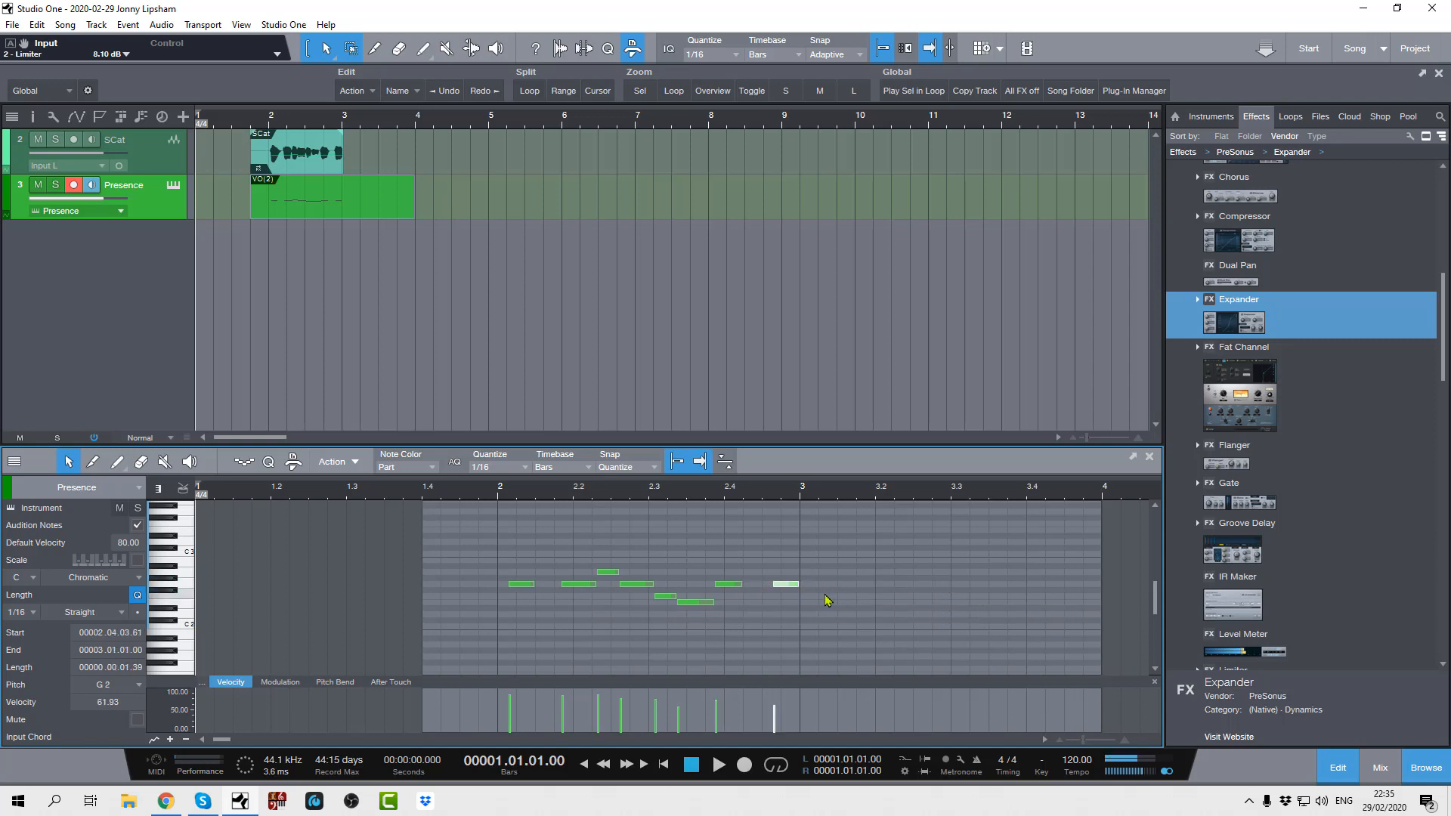
pyautogui.click(718, 765)
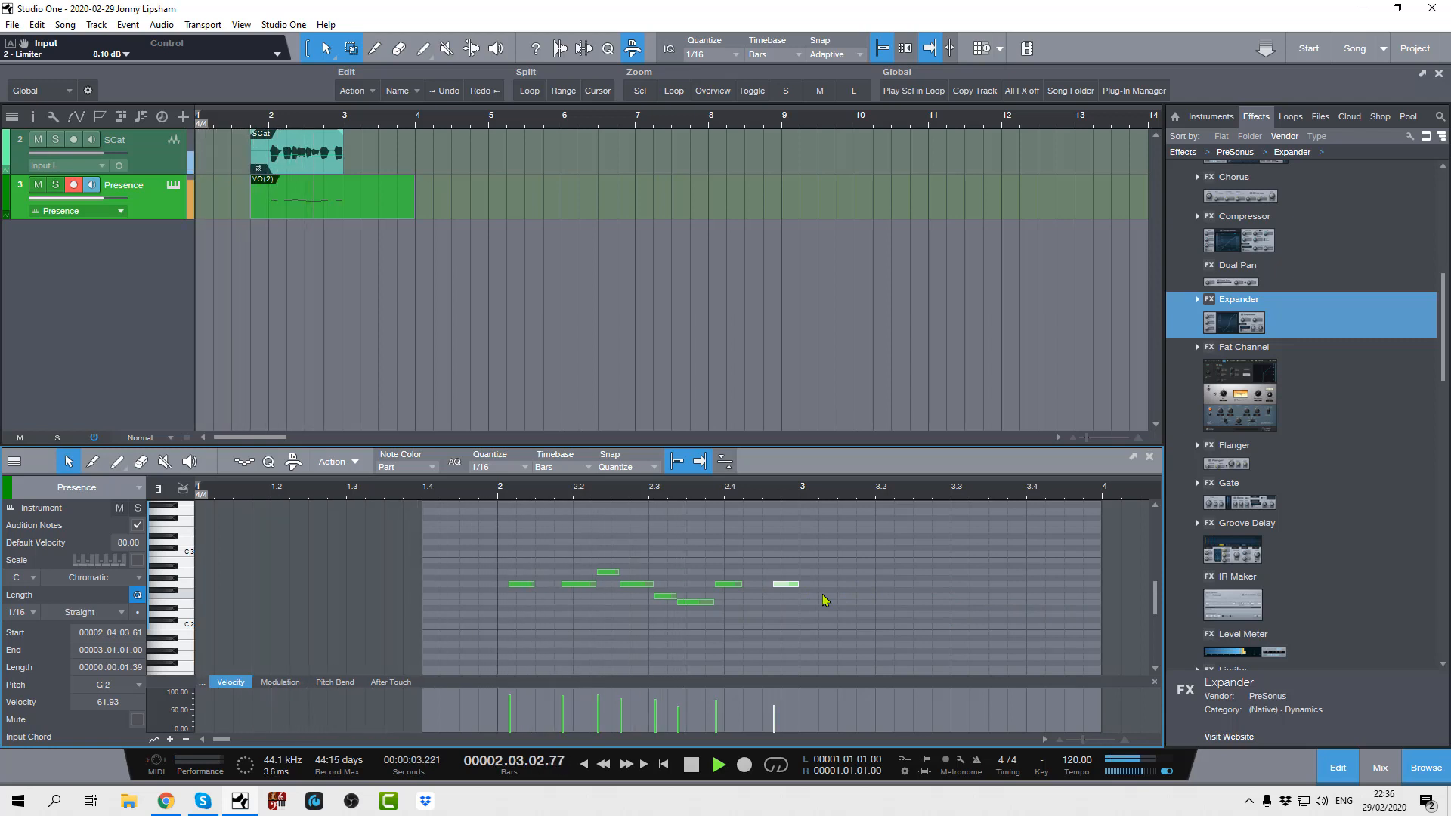
pyautogui.click(691, 765)
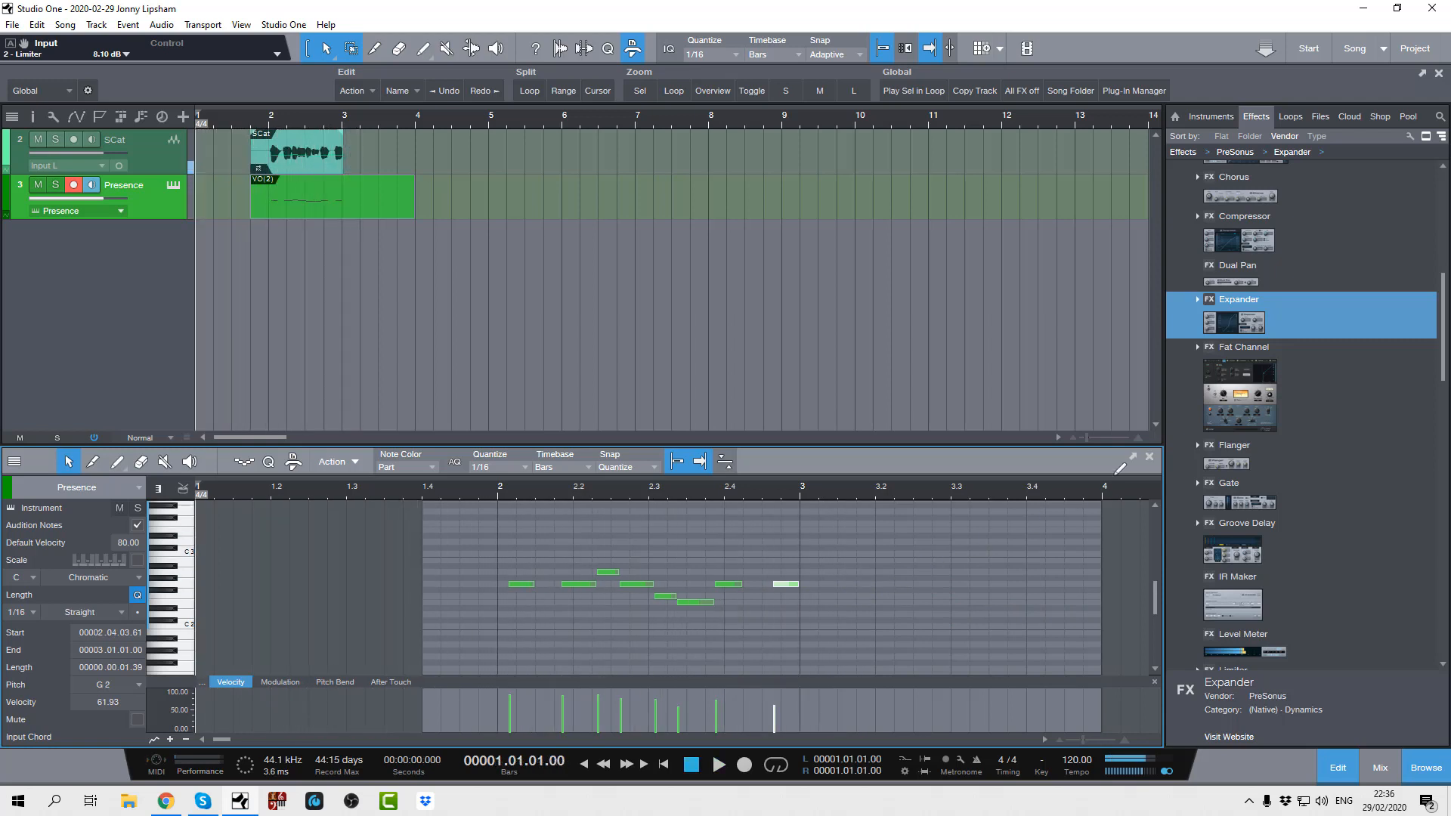